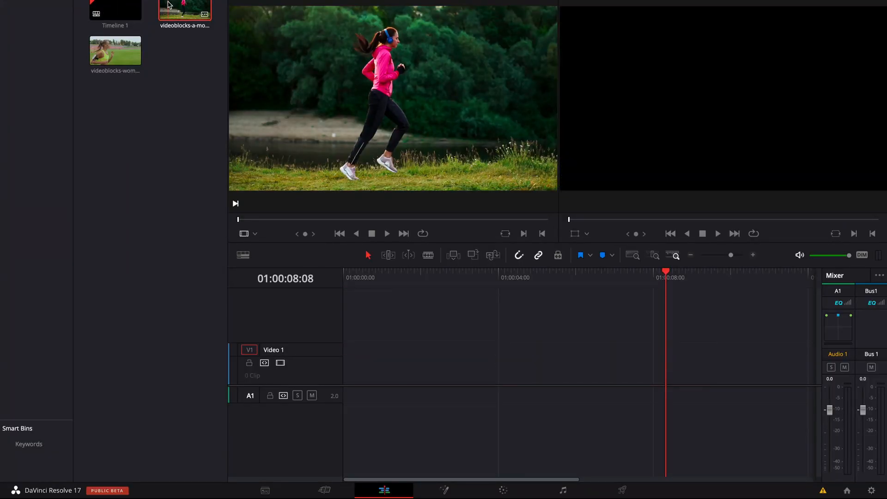
Drag the jogging clip from the Media Pool onto Video 1 and head to the Fusion page.
left_click_drag(185, 10, 510, 362)
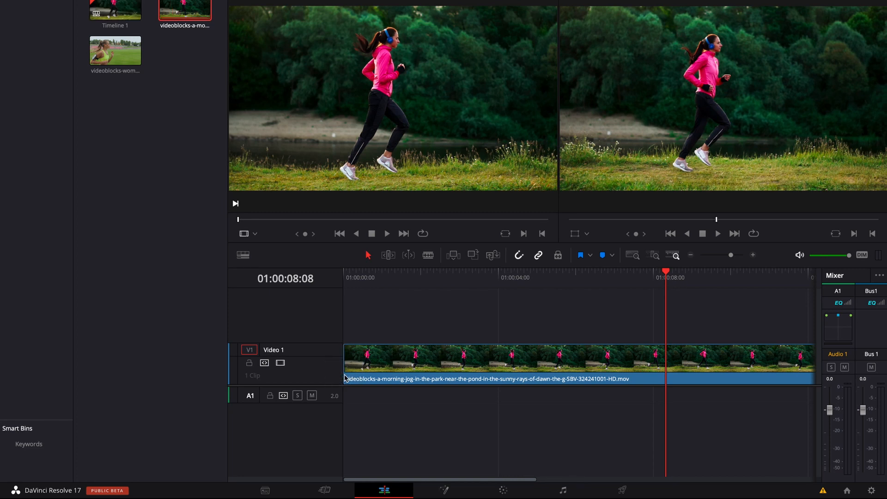
left_click(438, 488)
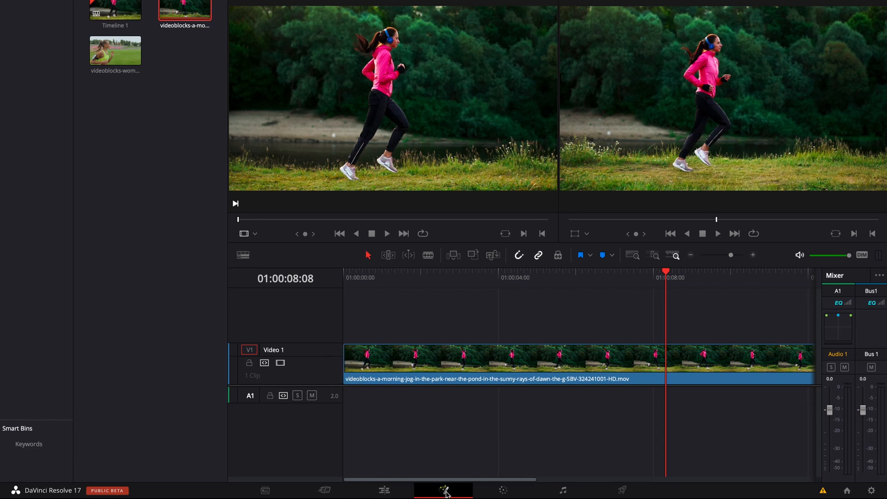
Add a Tracker node to the clip's Fusion composition via the Select Tool search for 'track'.
left_click(442, 490)
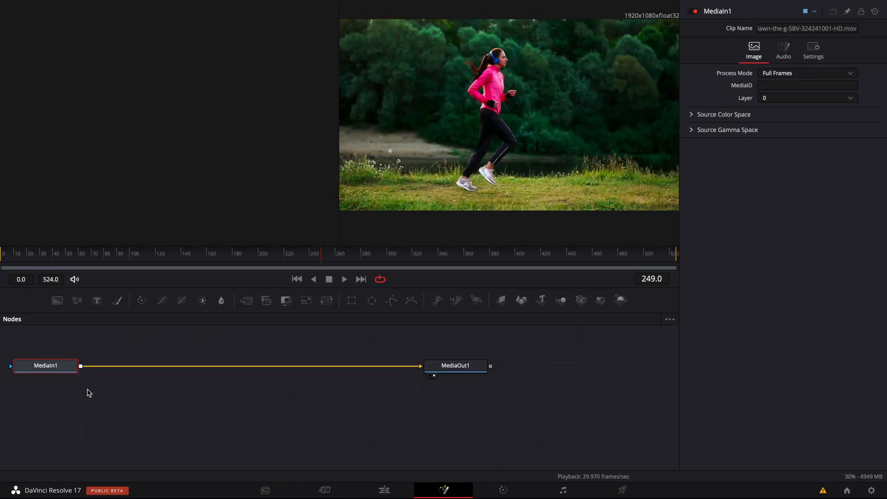
mouse_move(152, 400)
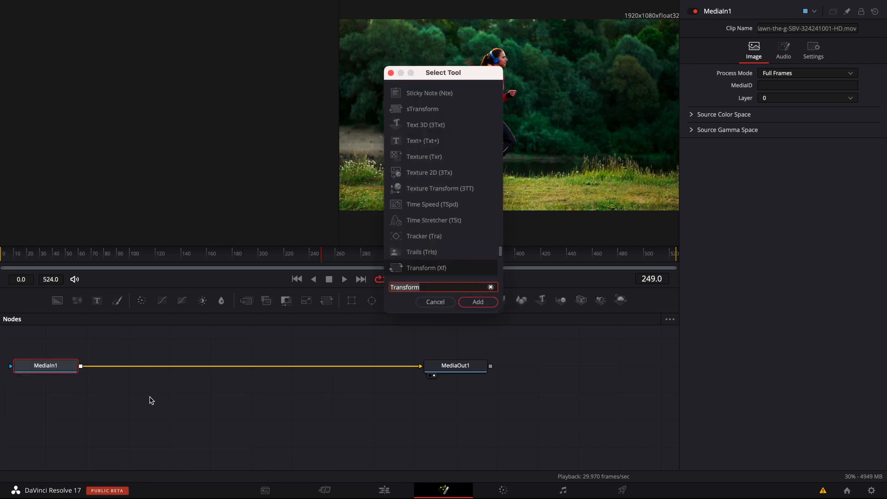
type("track")
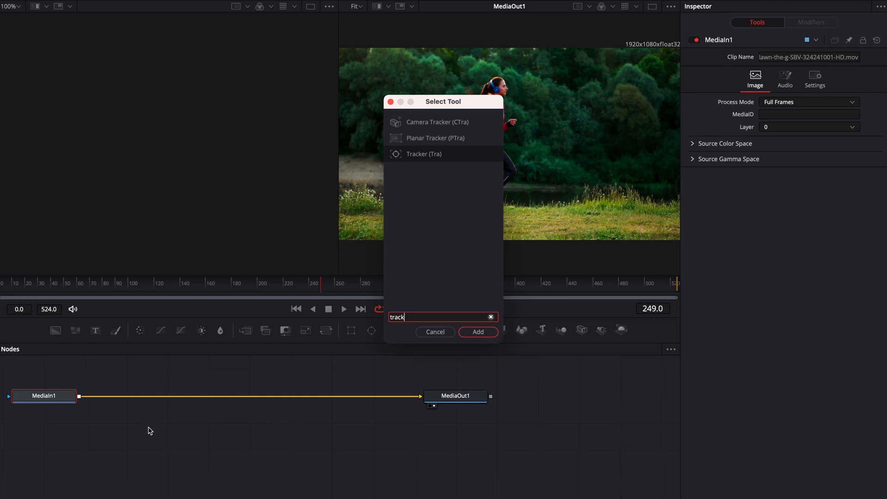
mouse_move(421, 158)
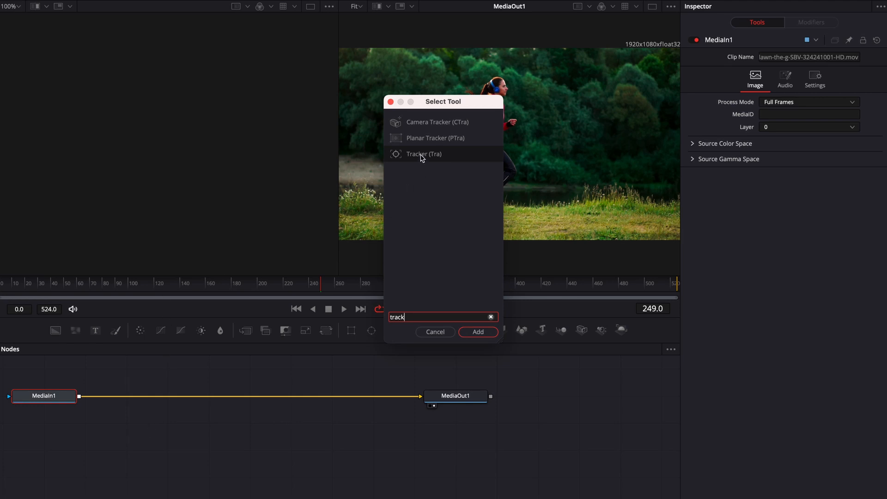
left_click(477, 331)
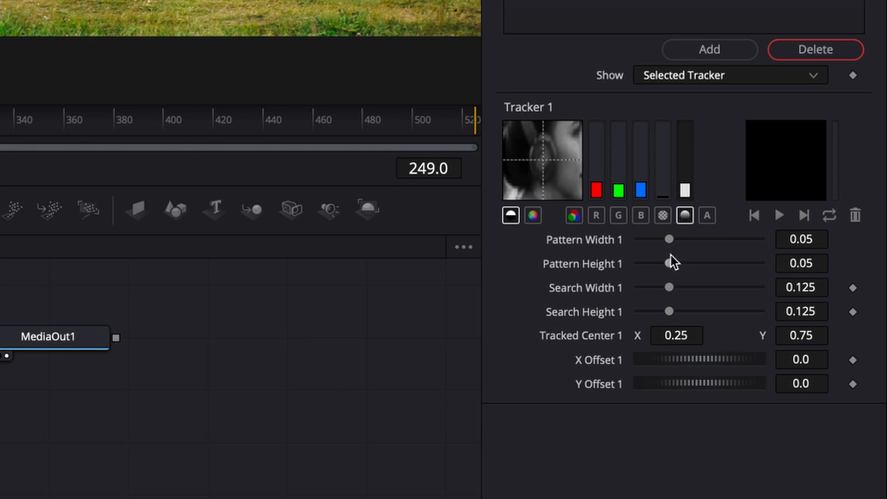
mouse_move(659, 253)
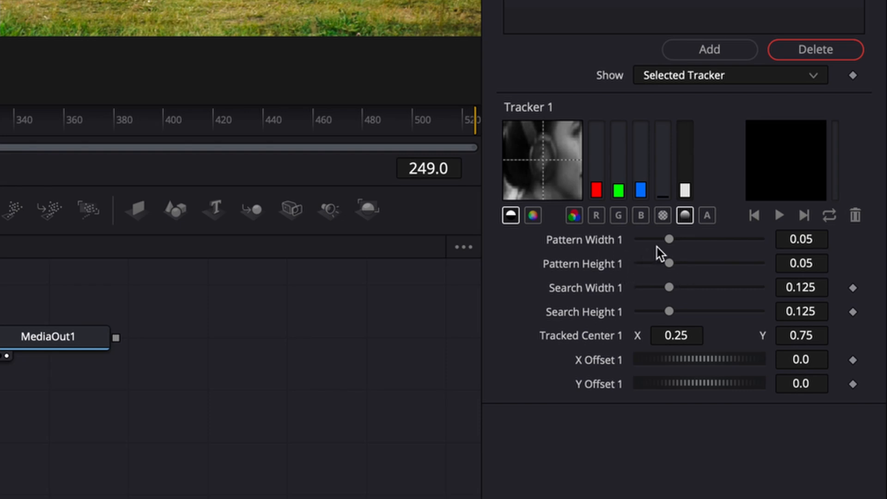
Adjust Tracker 1's Pattern Width slider until it settles at 0.035 around the headphones.
left_click_drag(669, 239, 676, 239)
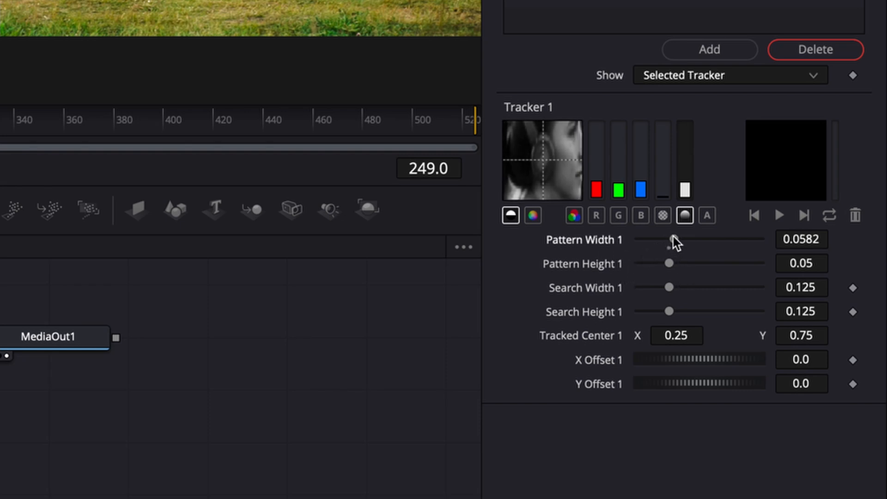
left_click_drag(676, 238, 653, 238)
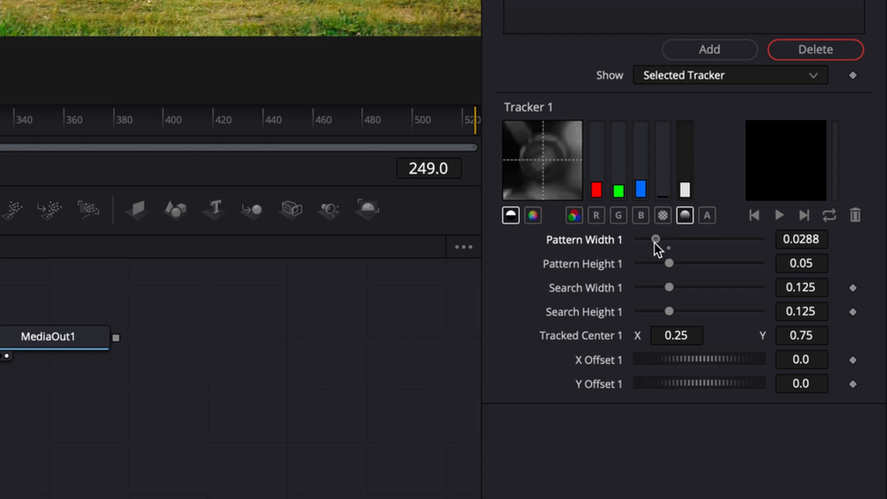
left_click_drag(656, 238, 671, 238)
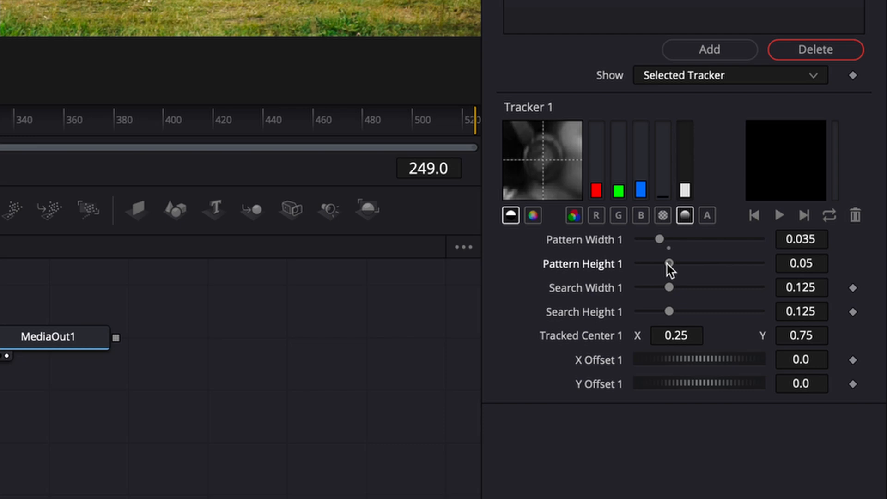
mouse_move(526, 152)
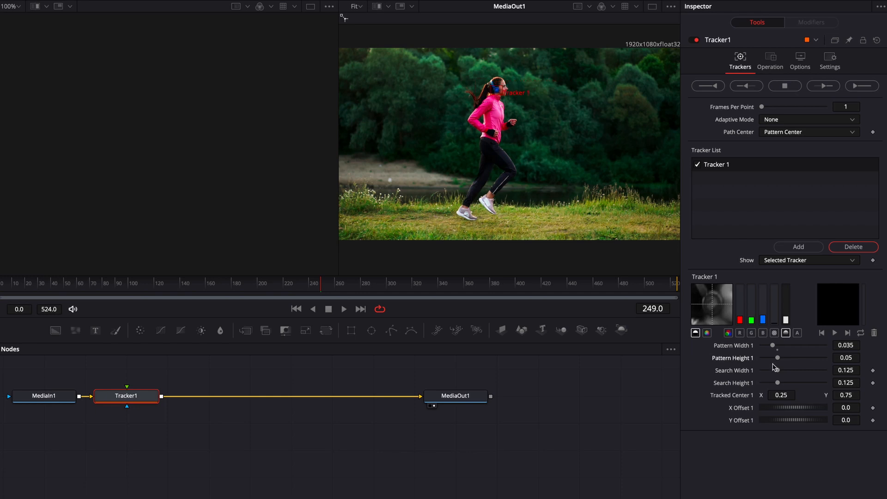
Set Tracker 1's Search Width to 0.17 and Search Height to 0.166.
left_click_drag(778, 369, 785, 369)
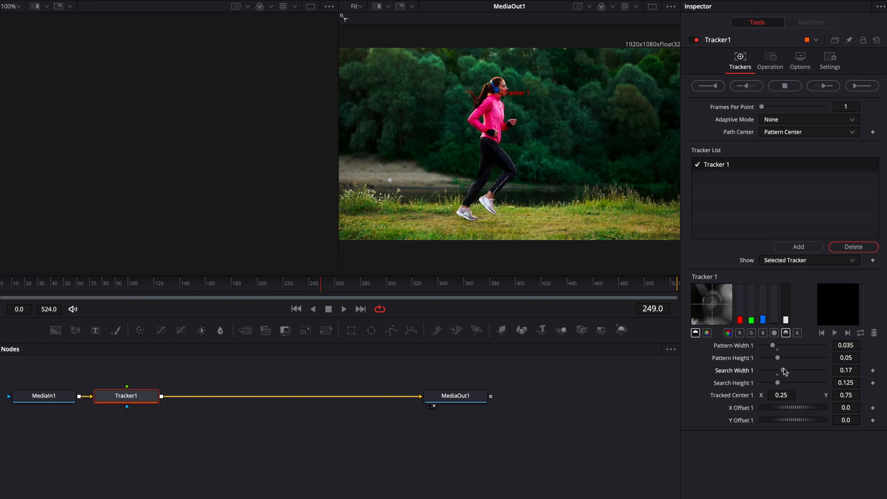
left_click_drag(783, 382, 783, 383)
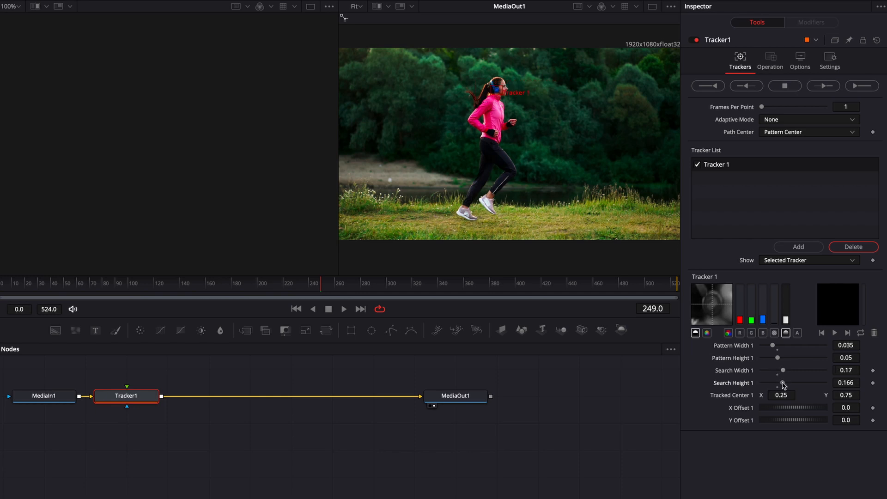
mouse_move(549, 124)
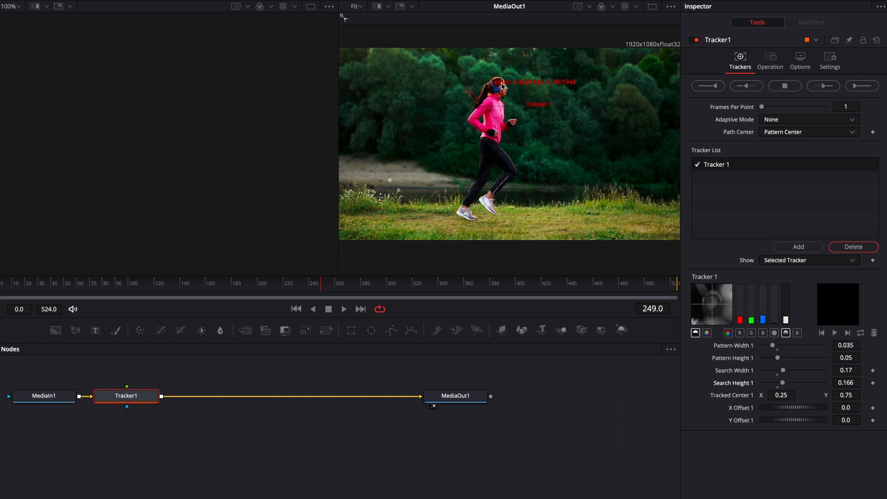
Track the headphones forward through frames 0 to 524 and dismiss the completion notice.
left_click(823, 87)
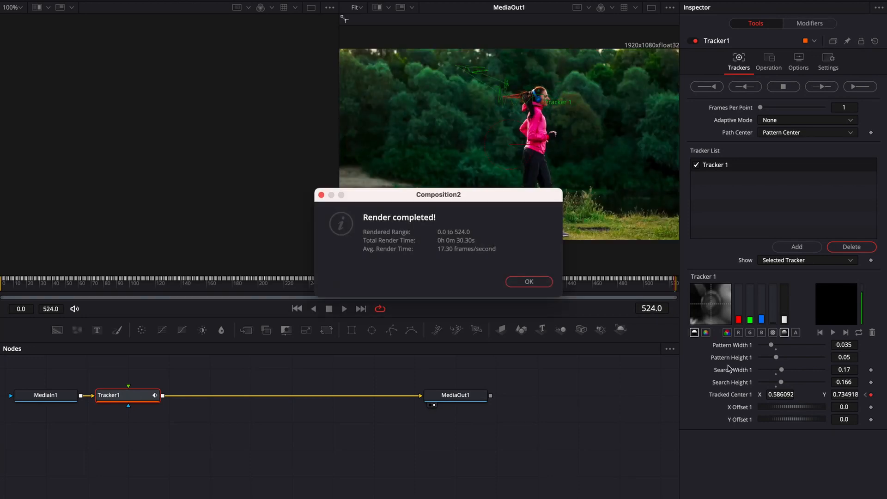
left_click(529, 281)
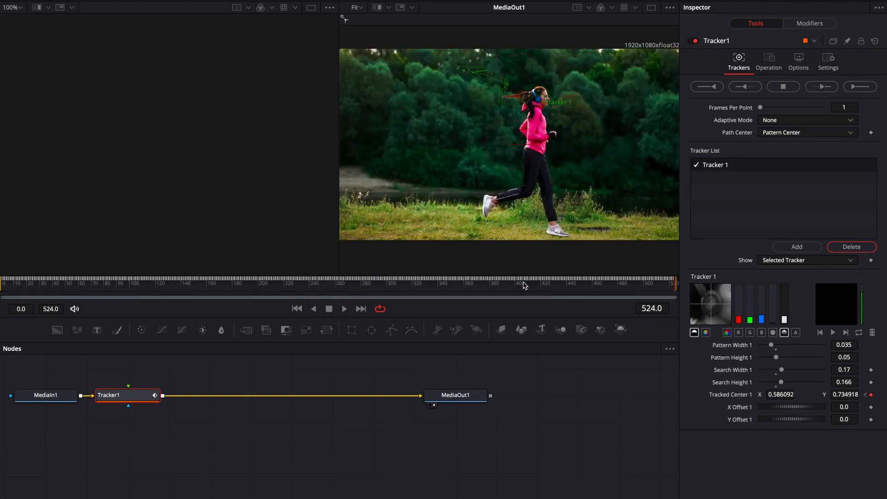
mouse_move(220, 351)
type("Tracker")
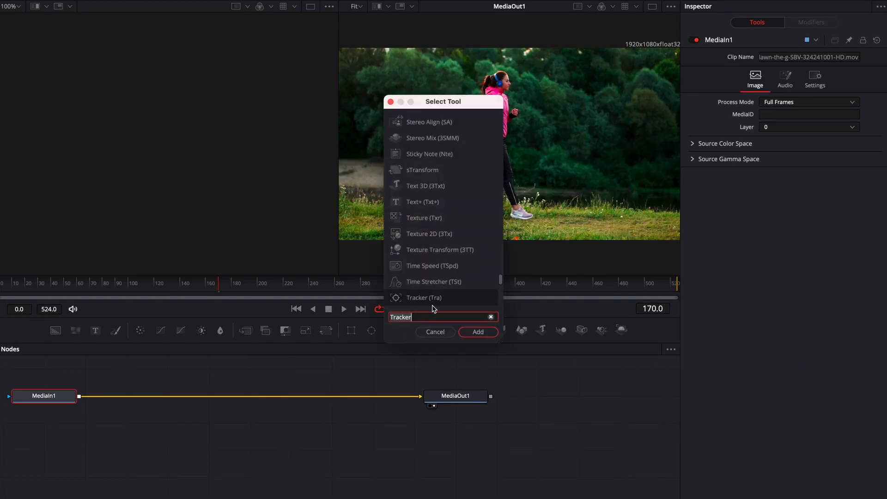
Add a replacement Tracker1, place its 0.0335 by 0.0428 pattern on the headphones and track forward to frame 524.
left_click(478, 331)
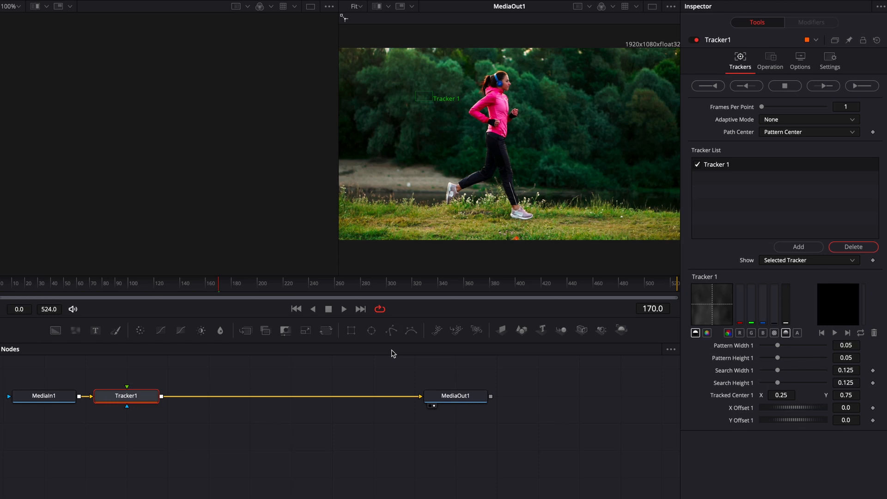
mouse_move(421, 96)
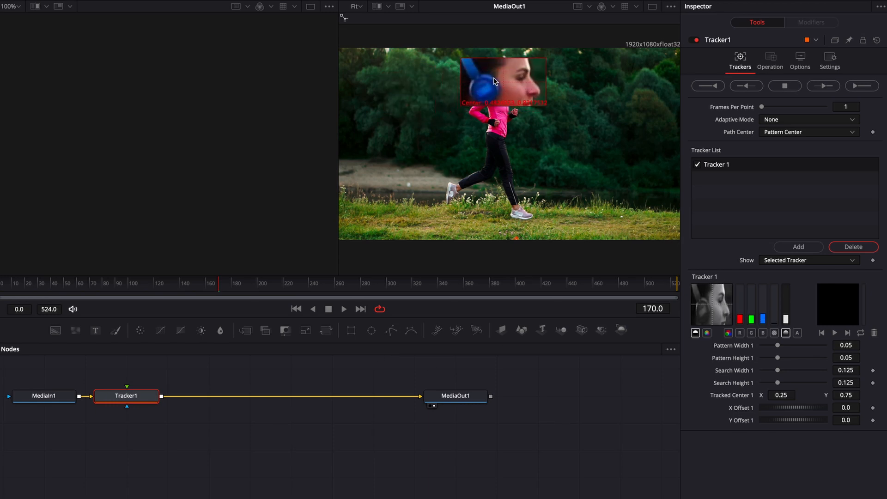
left_click(862, 86)
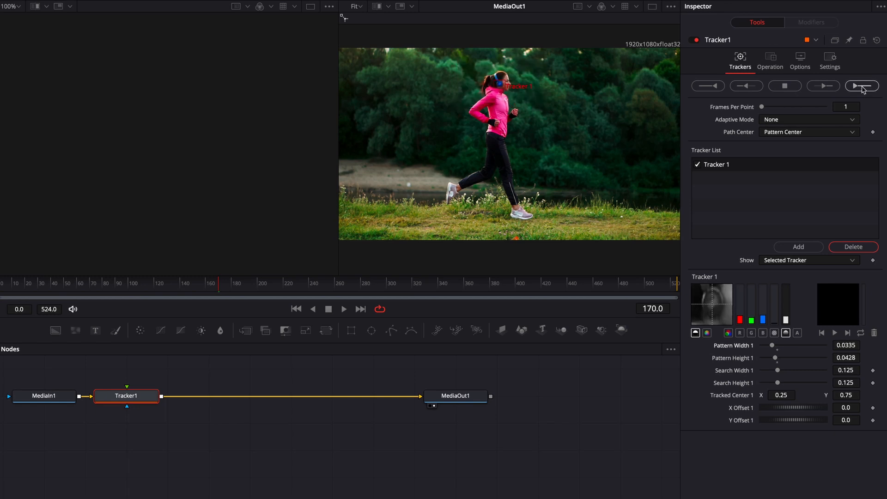
left_click(861, 87)
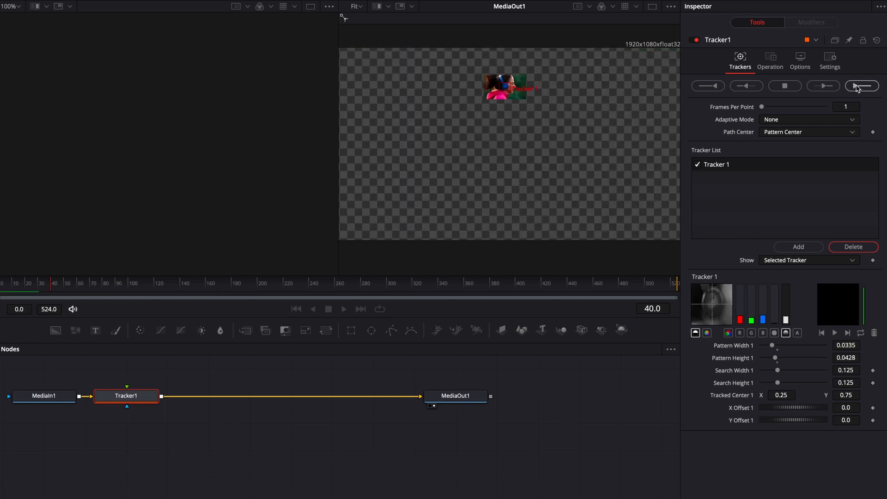
left_click(861, 87)
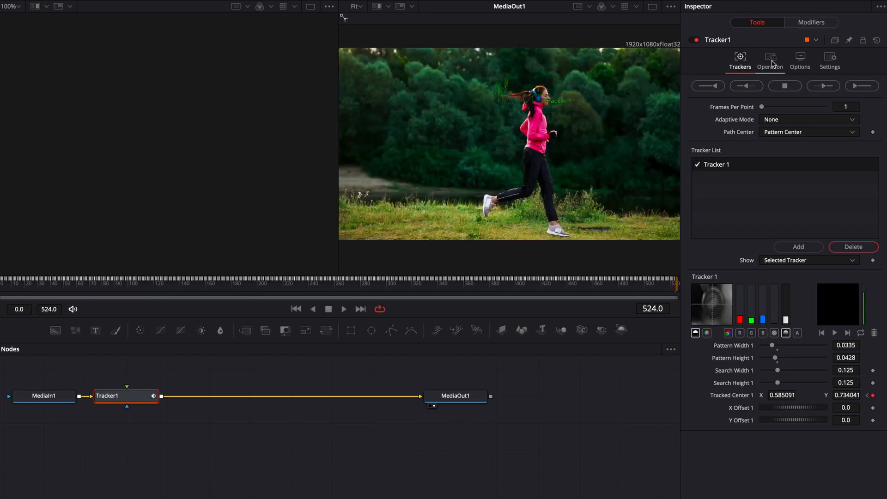
Set Tracker1's Operation to Match Move with BG only merge, then play back the stabilized clip.
left_click(770, 60)
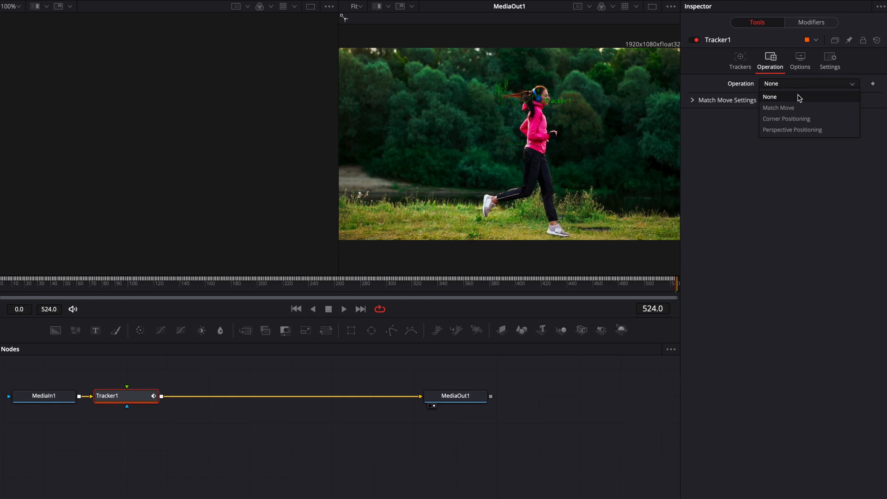
left_click(778, 107)
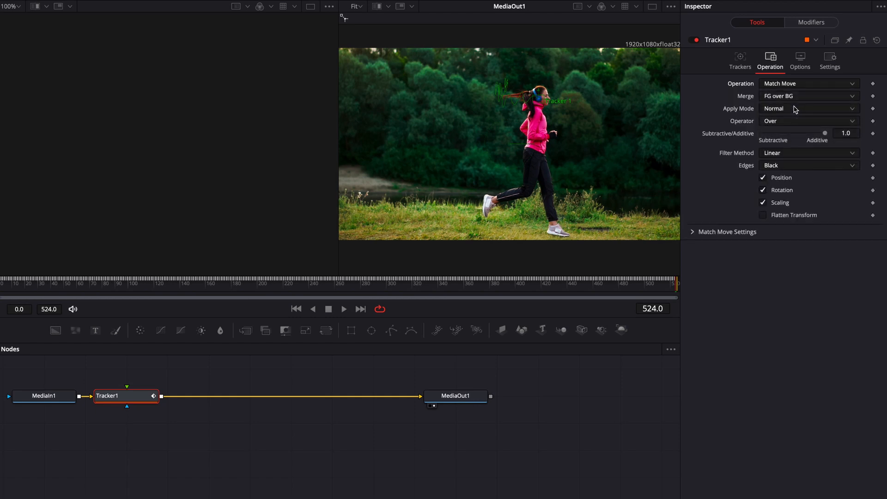
left_click(809, 95)
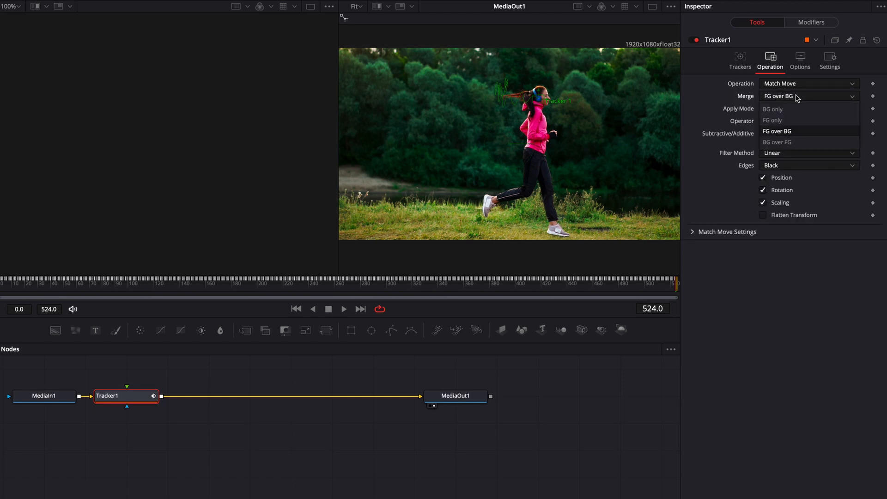
left_click(772, 109)
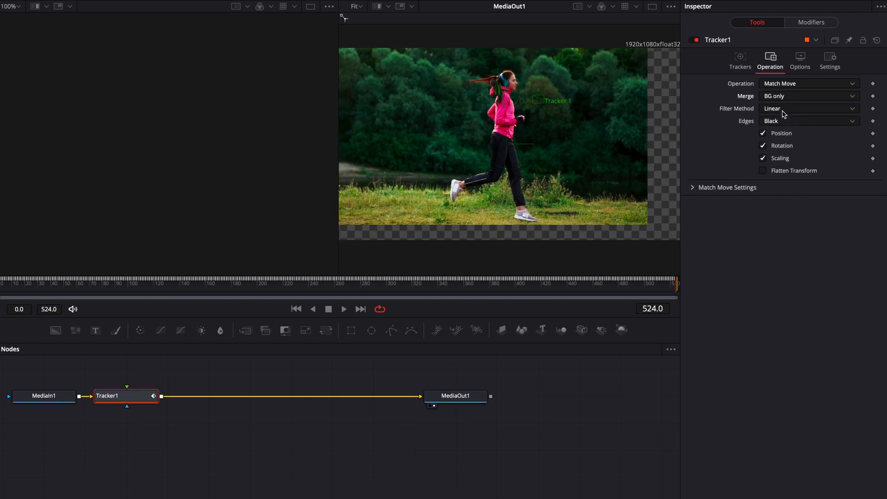
mouse_move(648, 105)
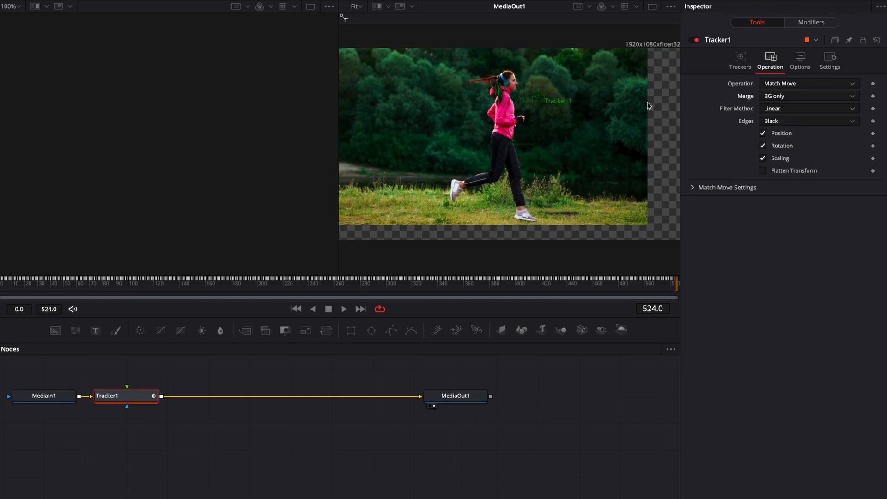
mouse_move(362, 261)
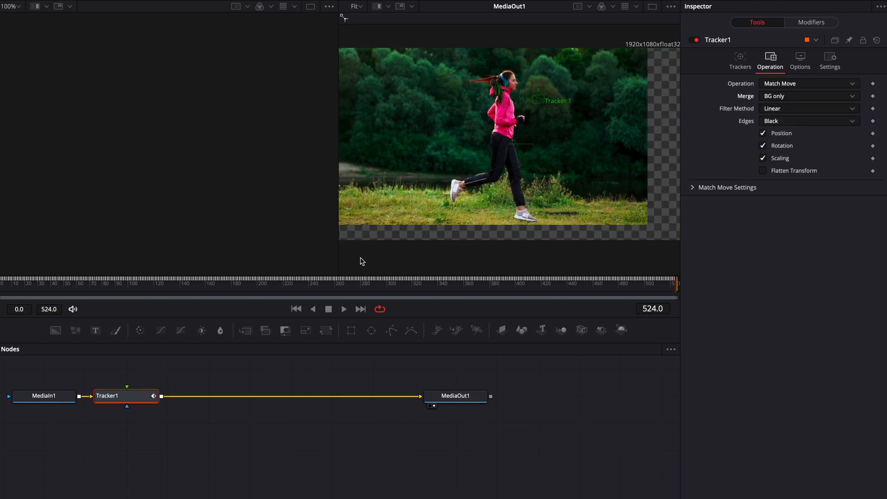
left_click(344, 309)
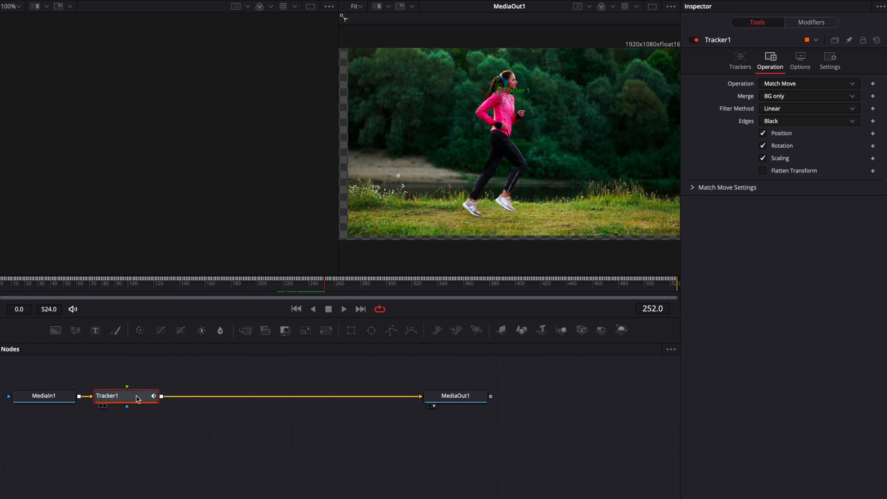
mouse_move(203, 422)
type("Transform")
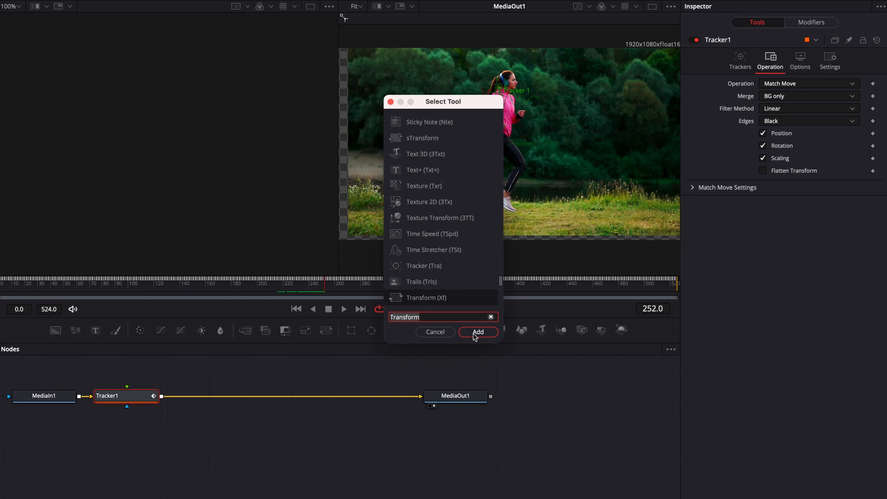
Add a Transform after Tracker1 scaling the image to 1.25 with Center Y 0.474 to hide empty edges.
left_click(477, 331)
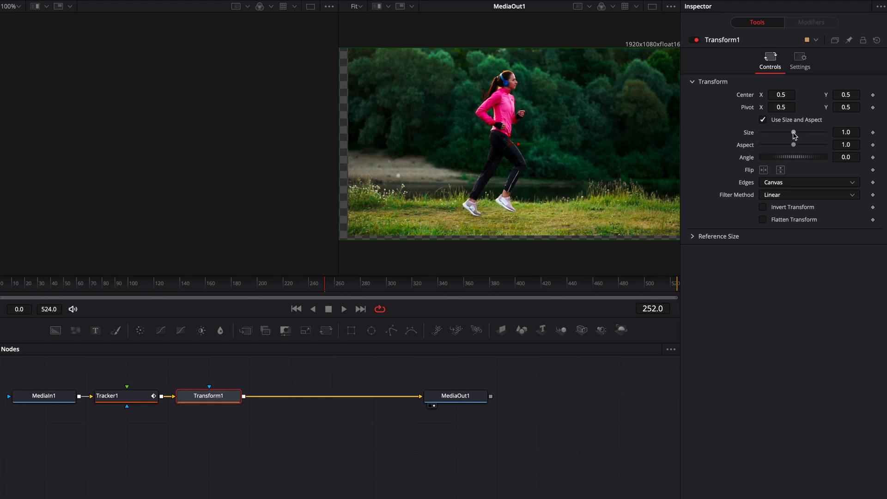
left_click_drag(792, 133, 797, 133)
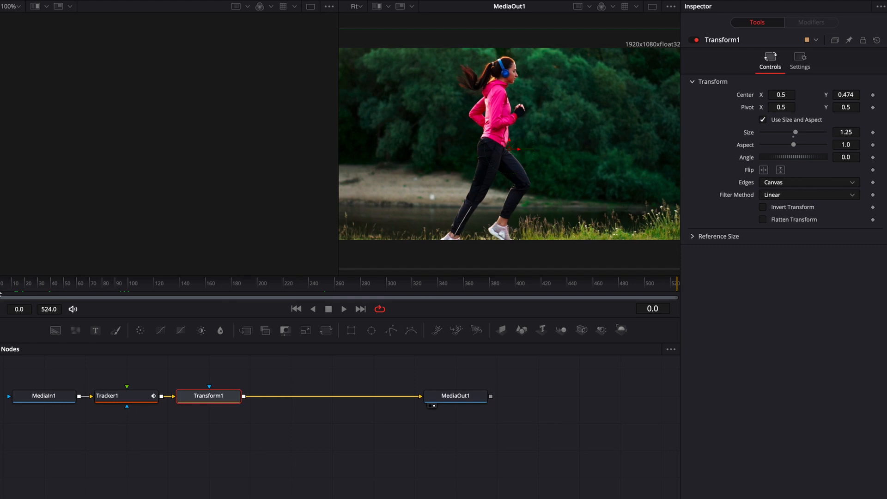
left_click(343, 308)
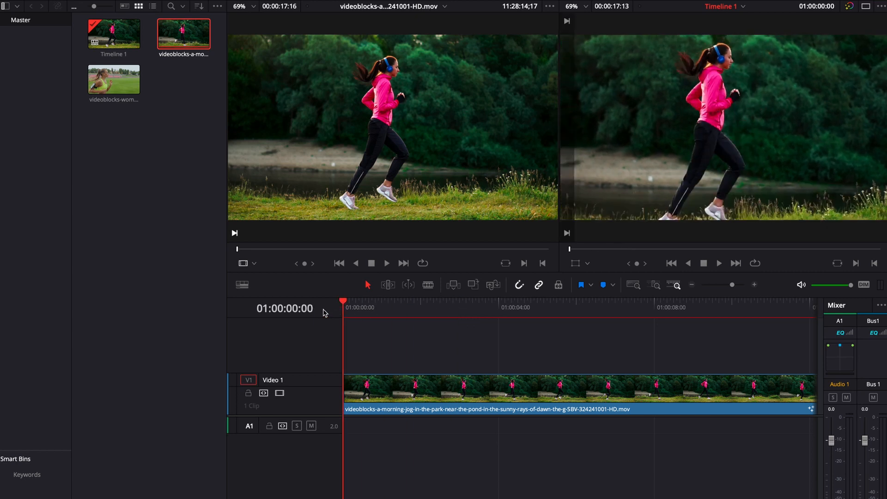
Play the stabilized, zoomed jogging clip on the Edit page timeline.
left_click(719, 263)
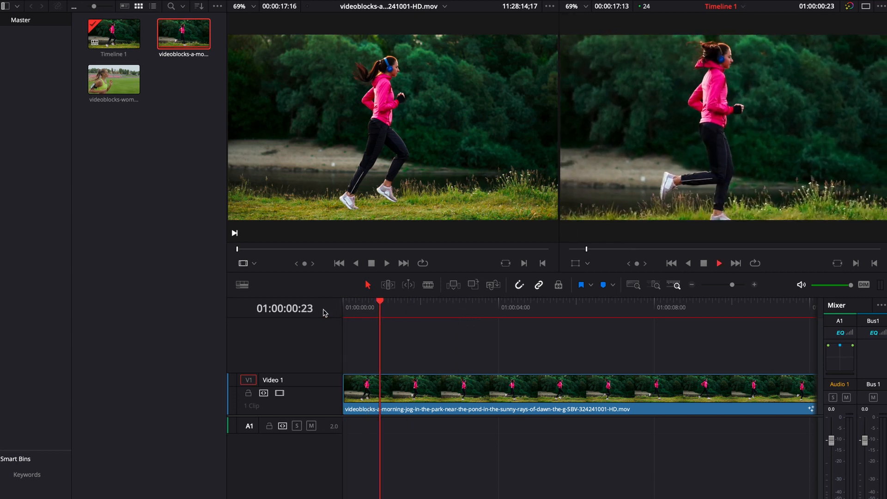